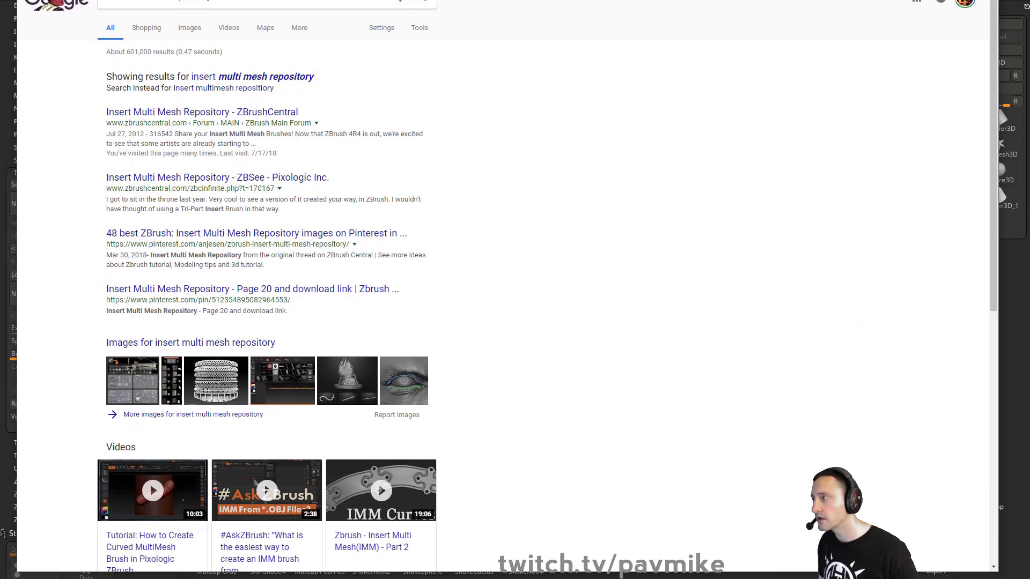
Open the 'Insert Multi Mesh Repository - ZBrushCentral' result and scroll into the thread
click(202, 111)
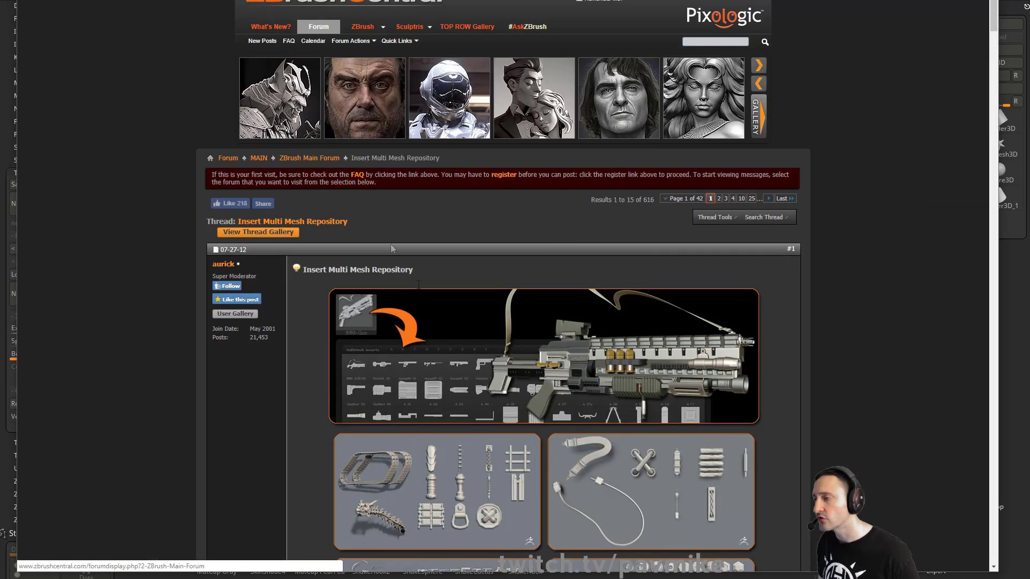
scroll(down, 3)
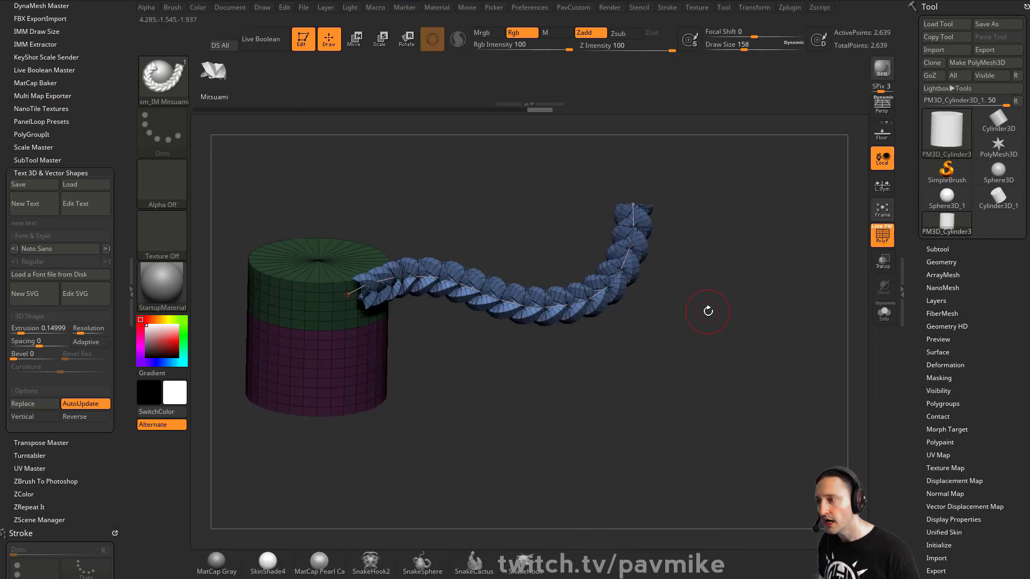
Release the braided IMM rope curve on the cylinder so it becomes its own mesh
drag(708, 312, 498, 302)
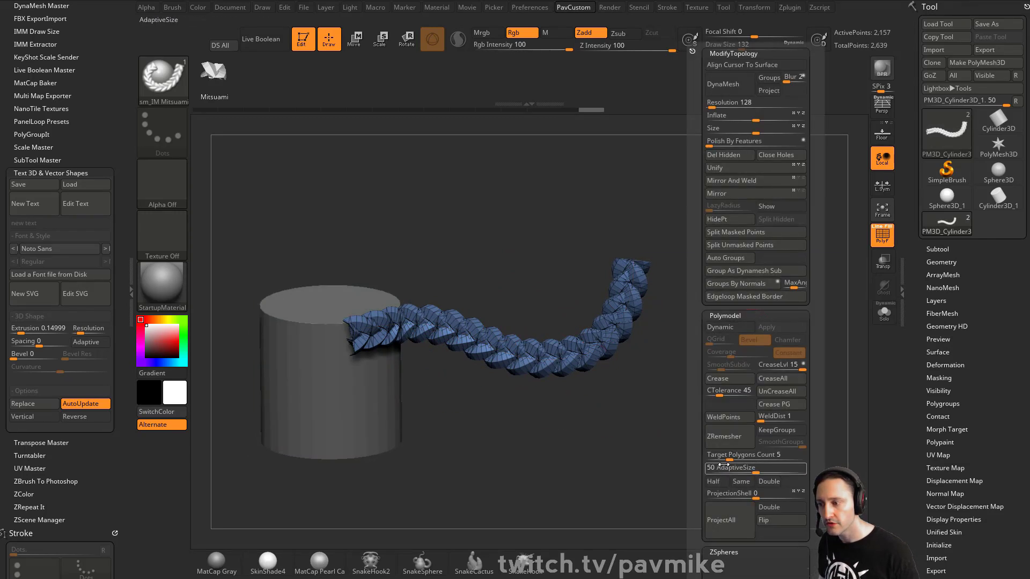
Run ZRemesher to turn the braided rope into low-poly strips
click(730, 435)
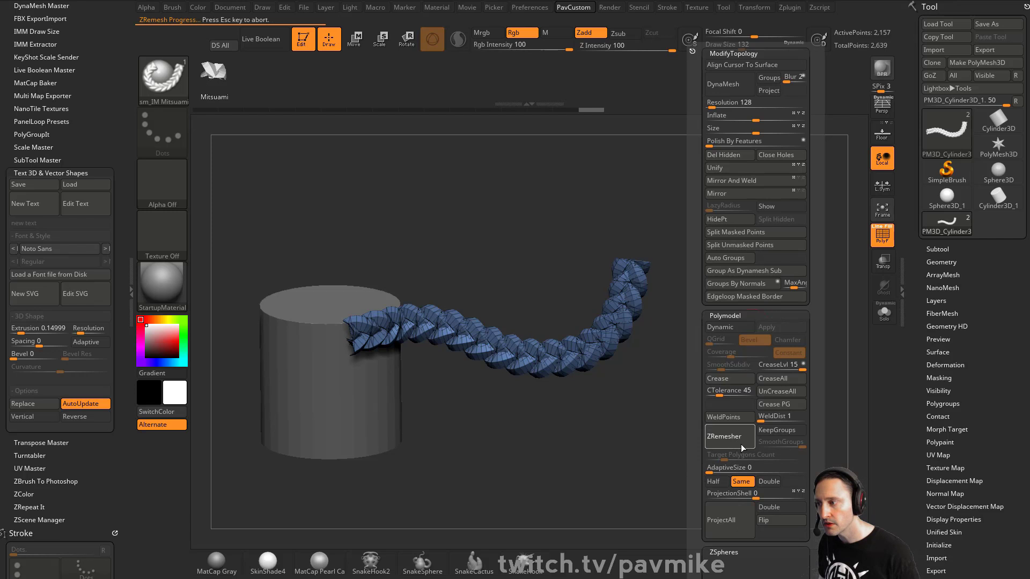
click(729, 437)
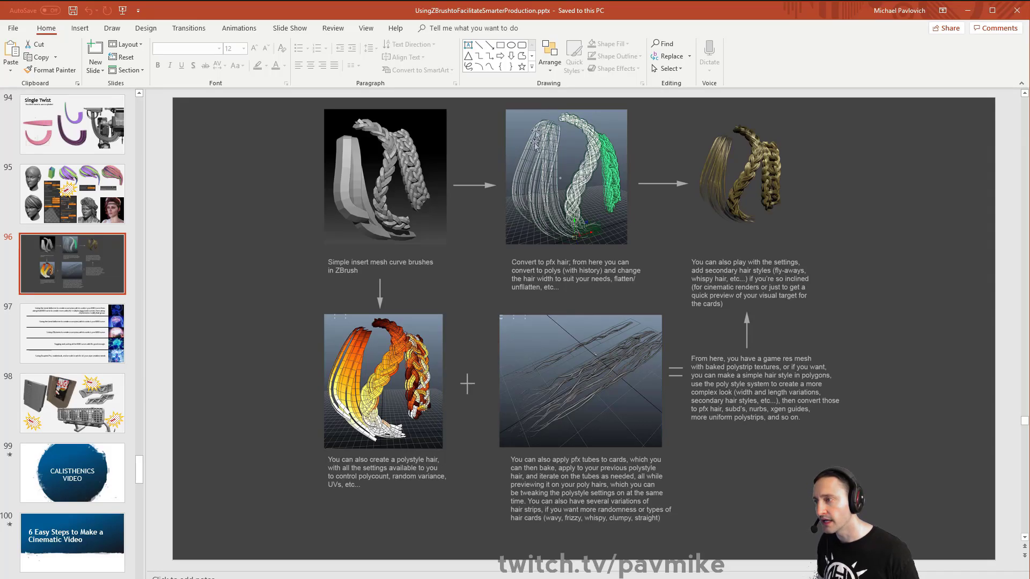
mouse_move(740, 186)
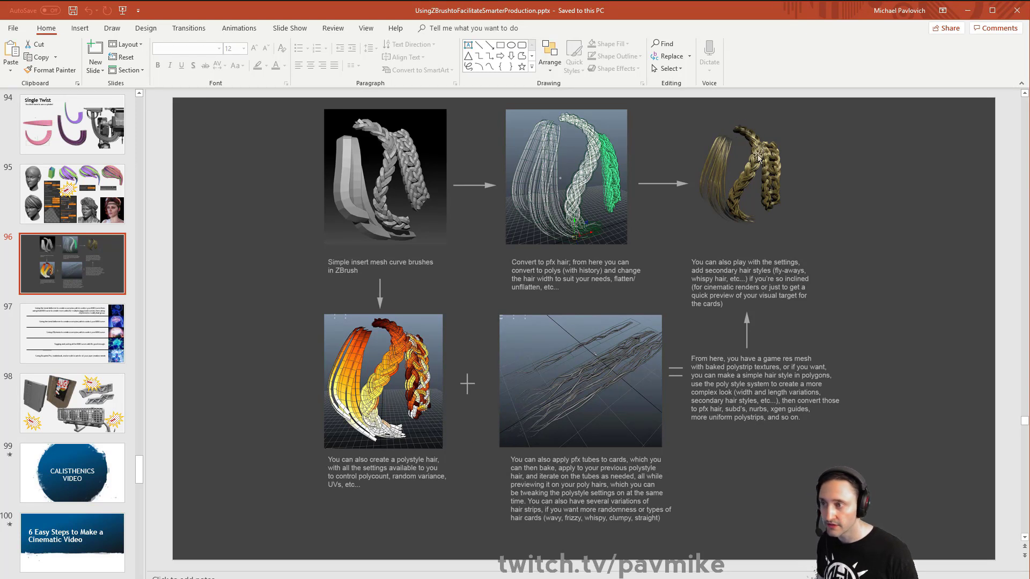
mouse_move(576, 414)
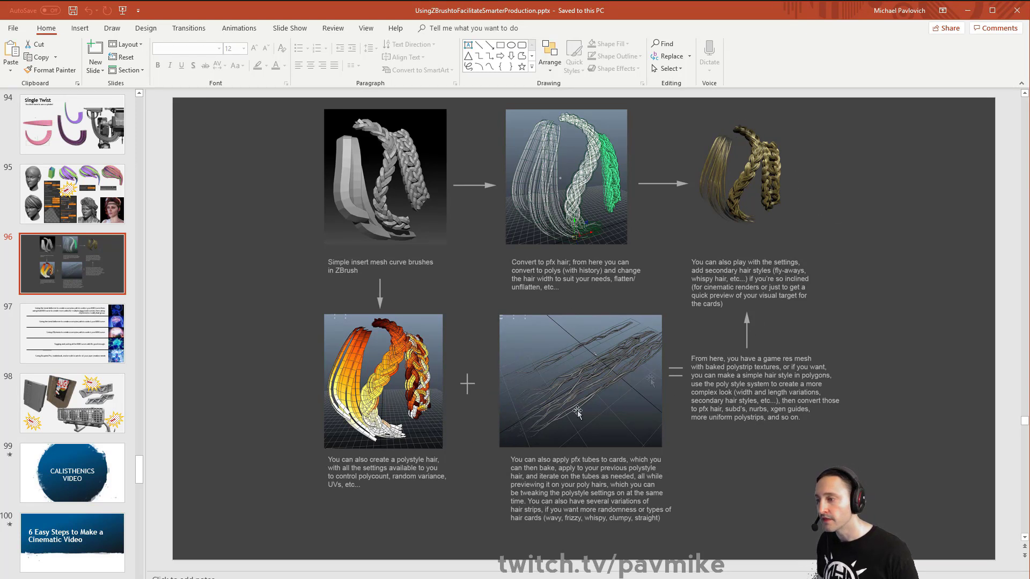
Advance from slide 96 to slide 97 comparing IMM curve path methods
click(72, 332)
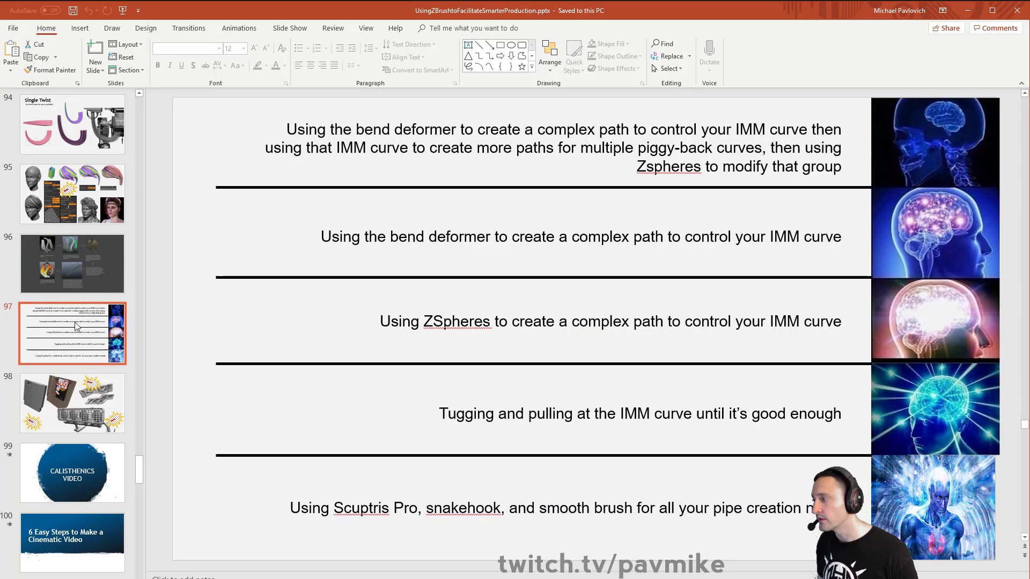